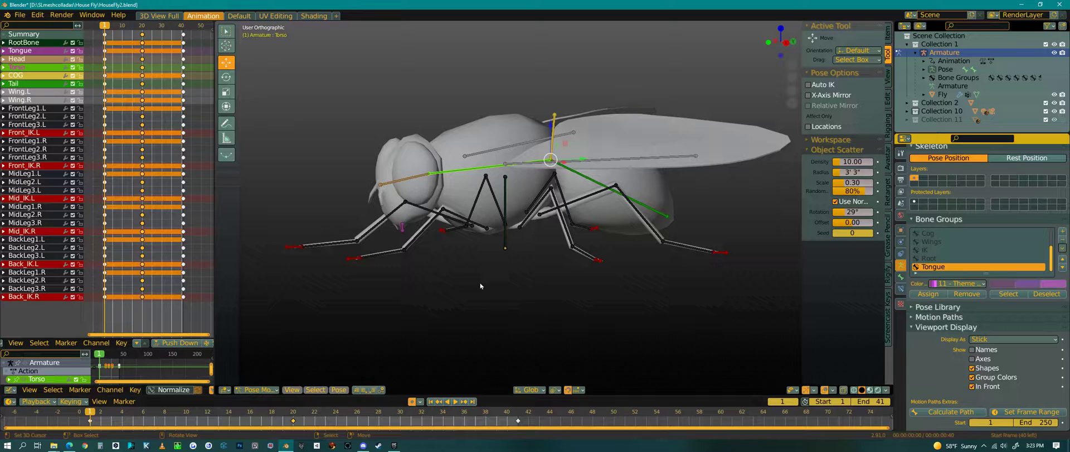
{"action": "mouse_move", "coordinate": [54, 203]}
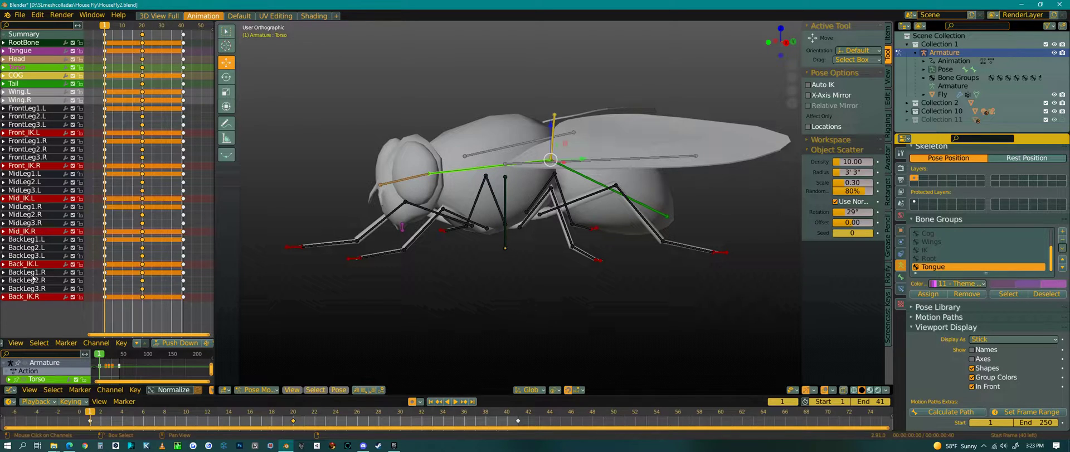
Select BackLeg2.L, MidLeg2.L and Wing.L in turn while orbiting to view the fly from below.
{"action": "left_click", "coordinate": [615, 181]}
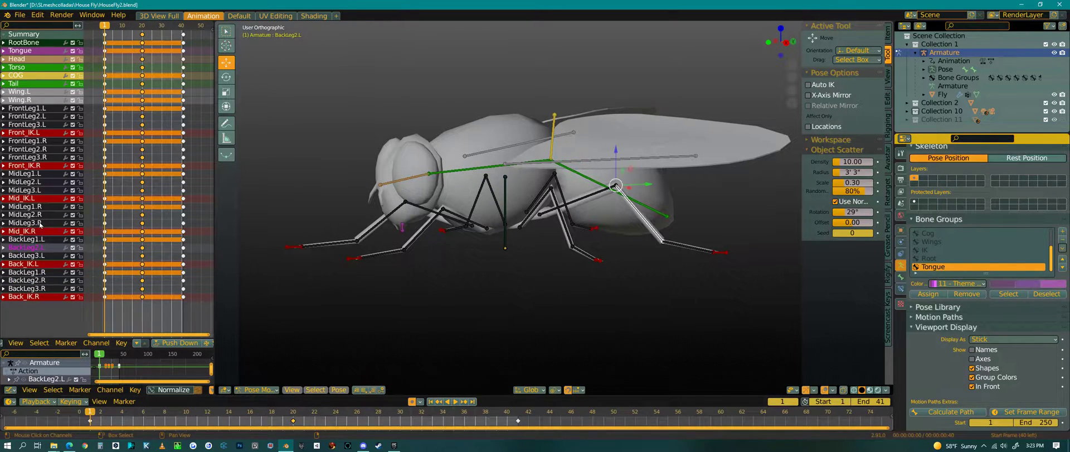
{"action": "left_click", "coordinate": [546, 190]}
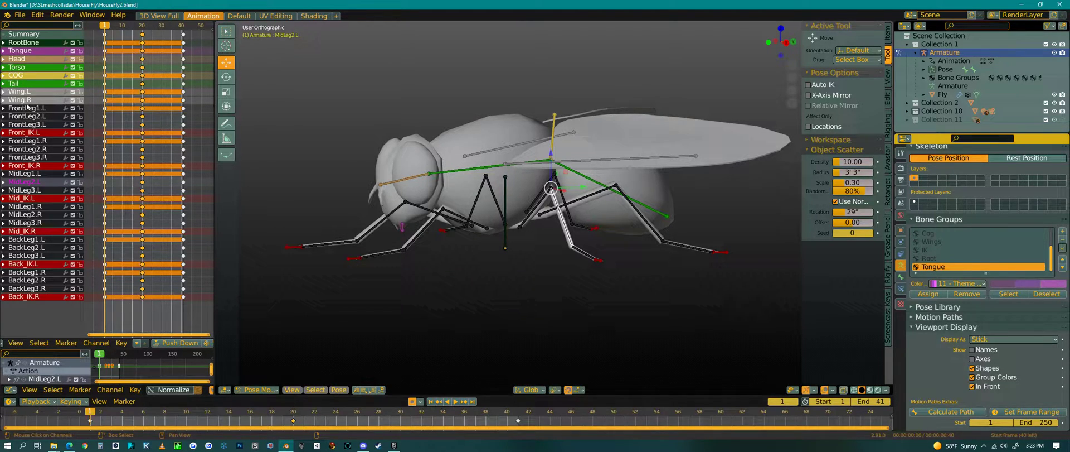
{"action": "left_click", "coordinate": [16, 90]}
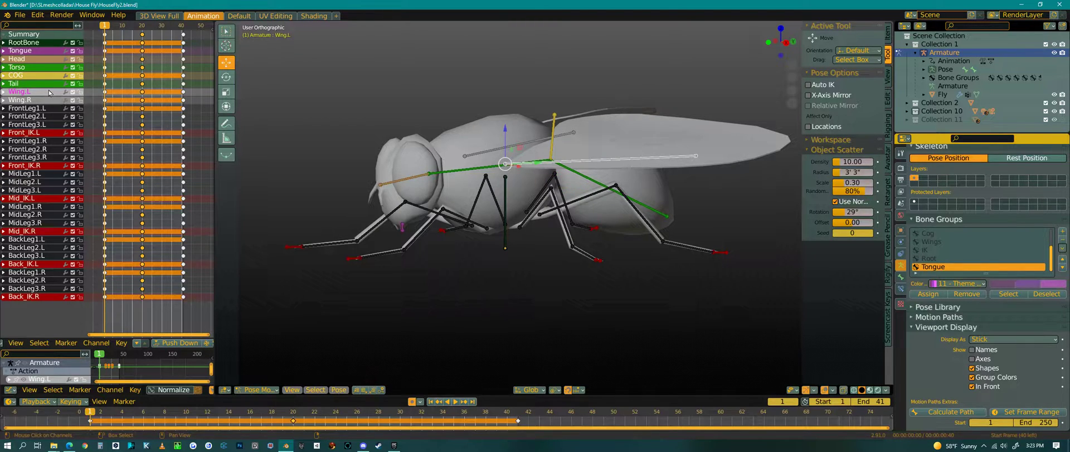
{"action": "mouse_move", "coordinate": [33, 246]}
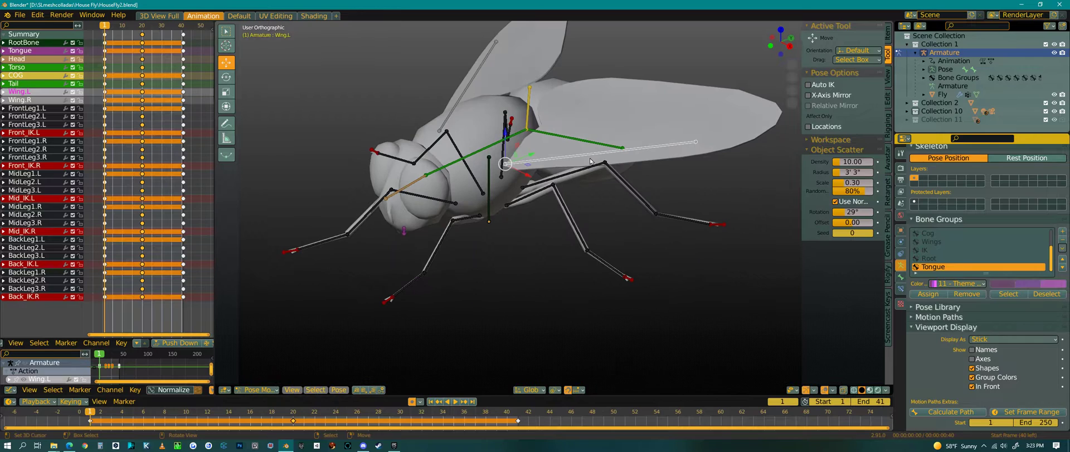
{"action": "left_click_drag", "start_coordinate": [591, 160], "coordinate": [580, 278]}
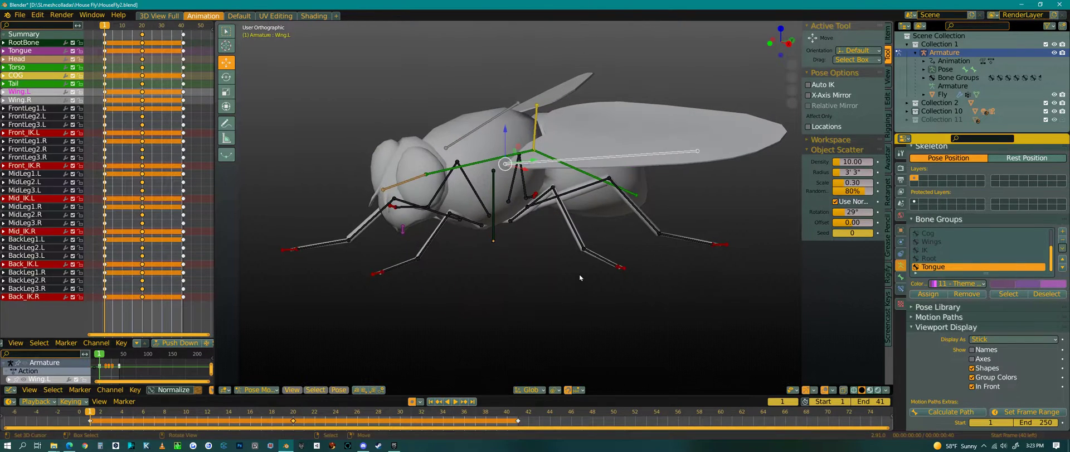
{"action": "left_click_drag", "start_coordinate": [580, 278], "coordinate": [317, 235]}
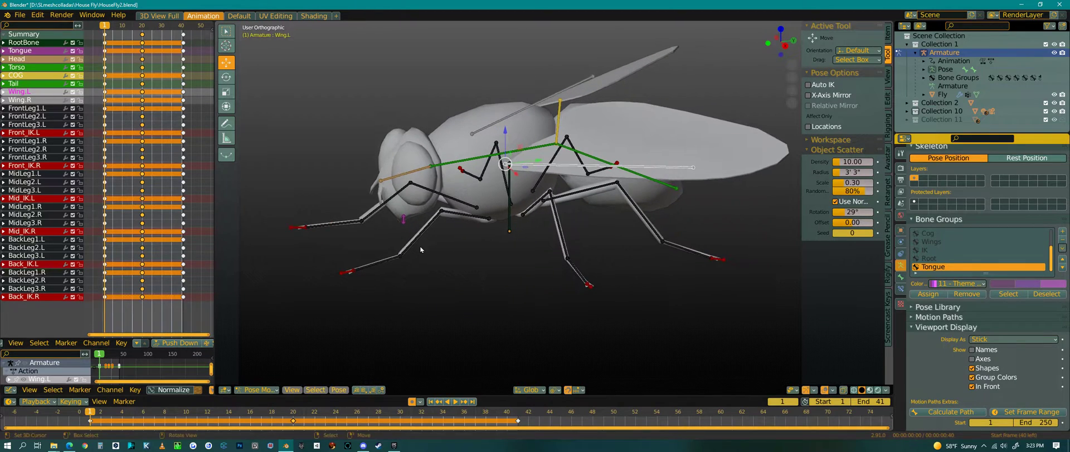
{"action": "mouse_move", "coordinate": [428, 244]}
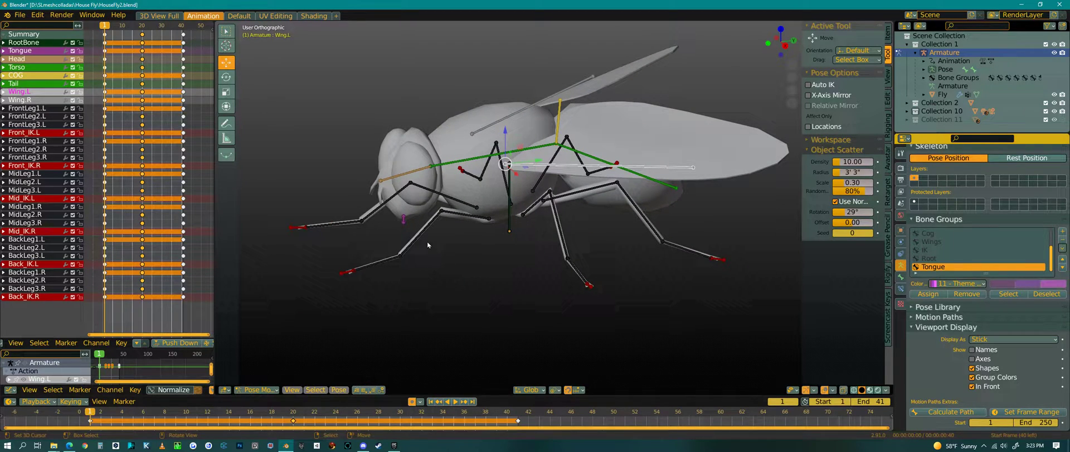
{"action": "mouse_move", "coordinate": [435, 236]}
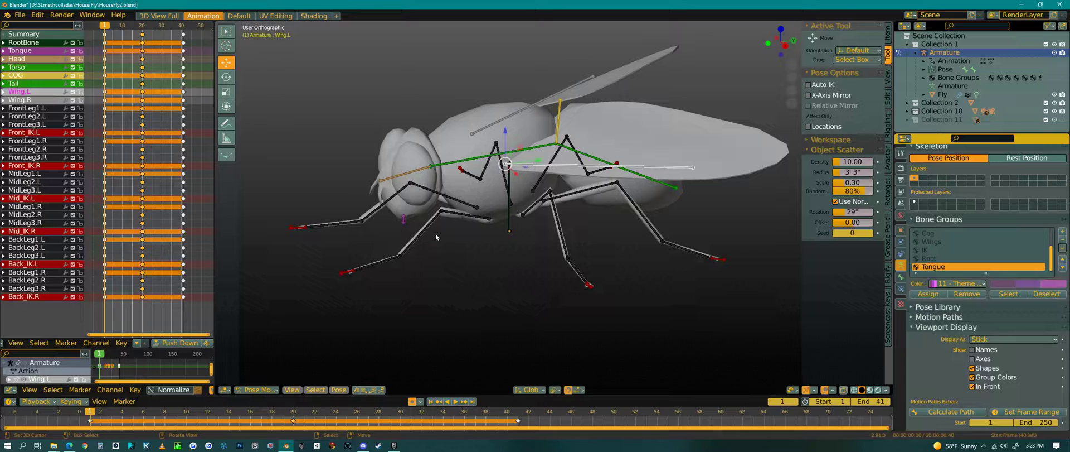
{"action": "left_click", "coordinate": [474, 214]}
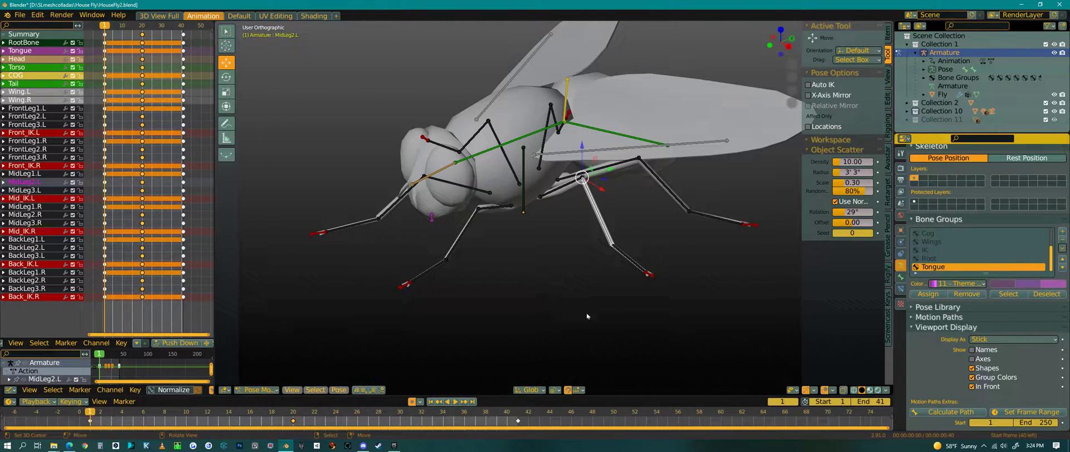
{"action": "mouse_move", "coordinate": [549, 293]}
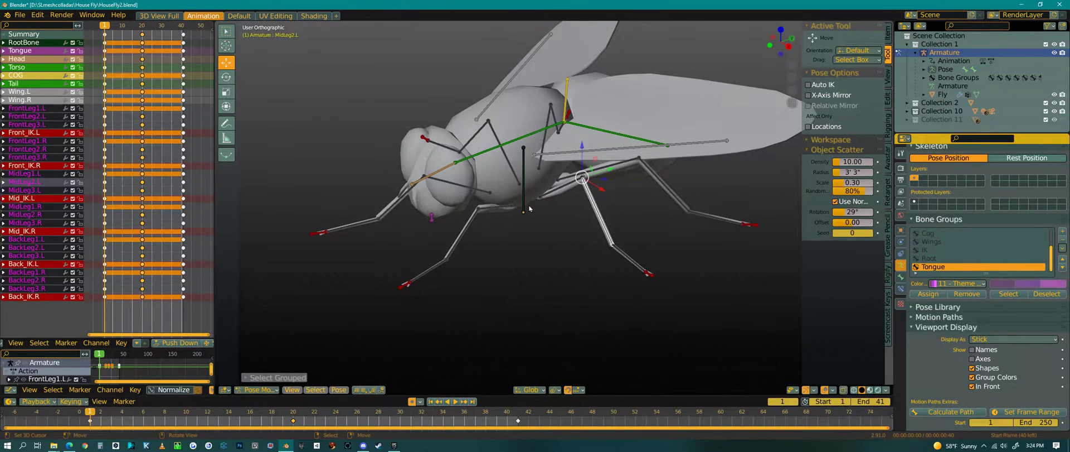
{"action": "mouse_move", "coordinate": [622, 322]}
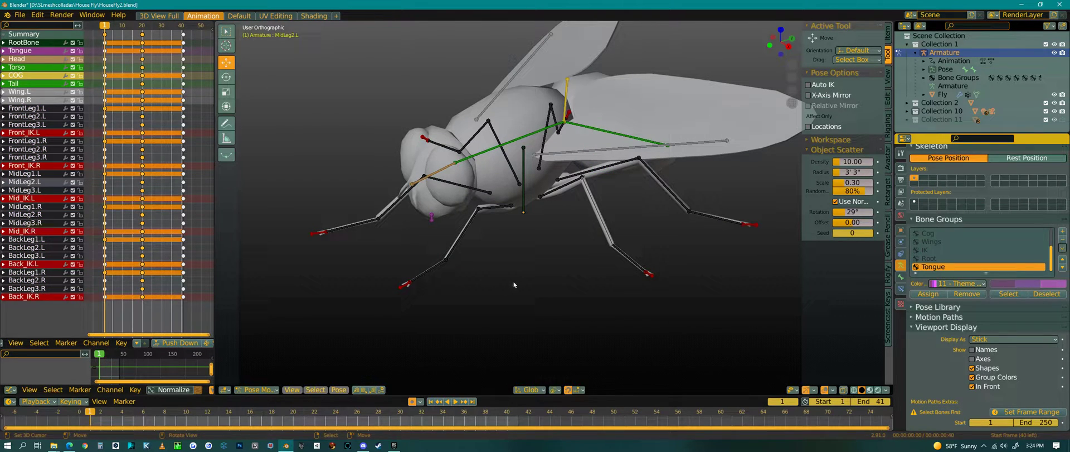
{"action": "mouse_move", "coordinate": [560, 262]}
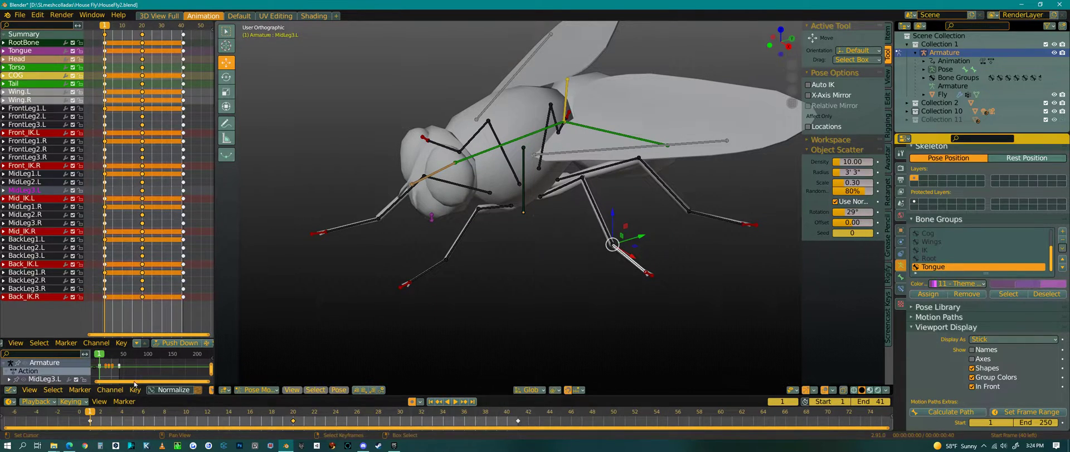
Select every bone grouped with Mid_IK.L via Select > Grouped > Group, then view from the side.
{"action": "left_click", "coordinate": [314, 389]}
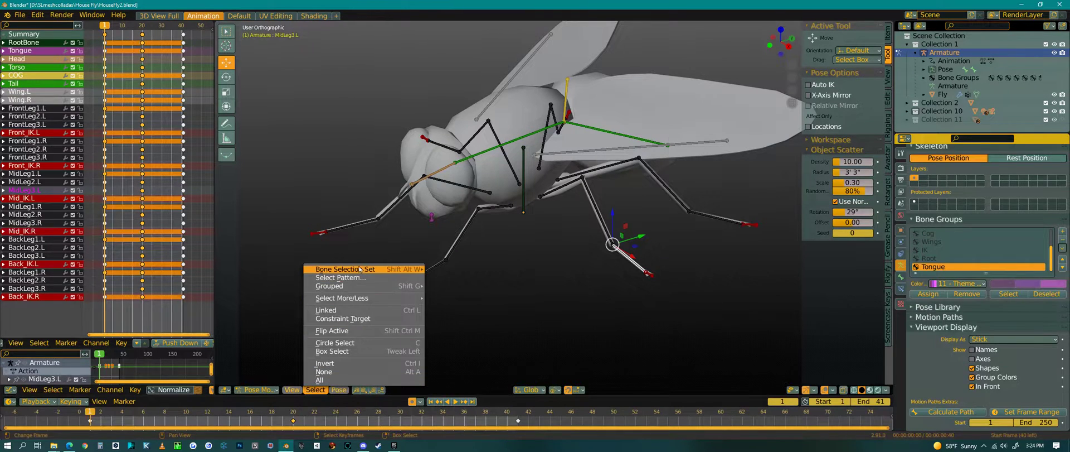
{"action": "mouse_move", "coordinate": [329, 286]}
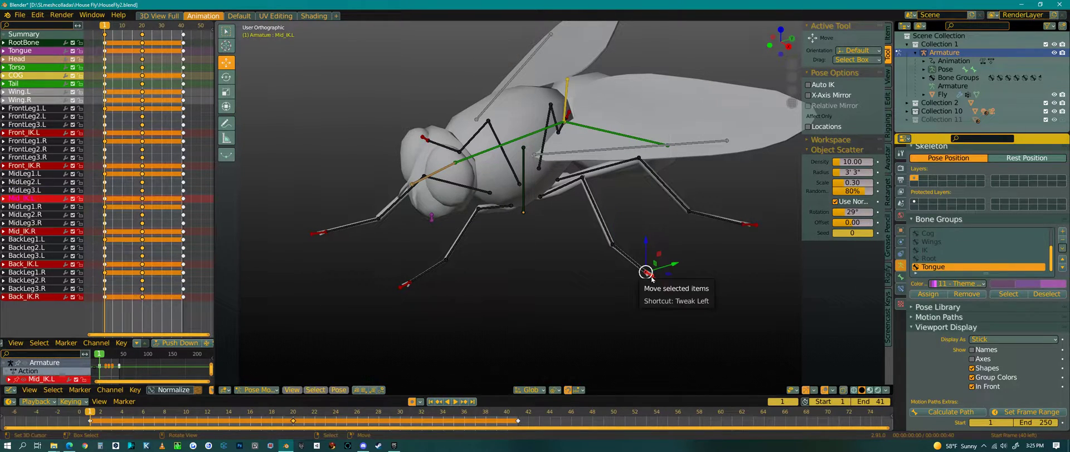
{"action": "mouse_move", "coordinate": [417, 332]}
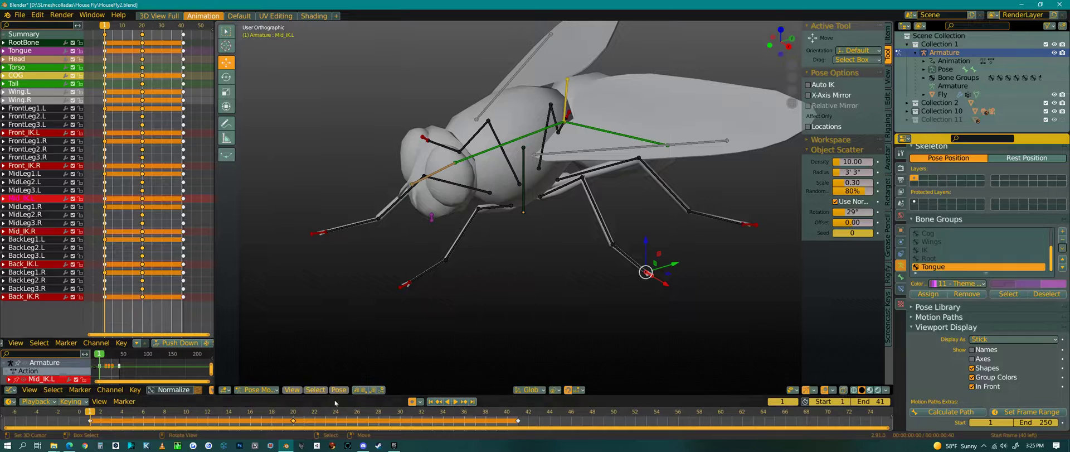
{"action": "left_click", "coordinate": [314, 390]}
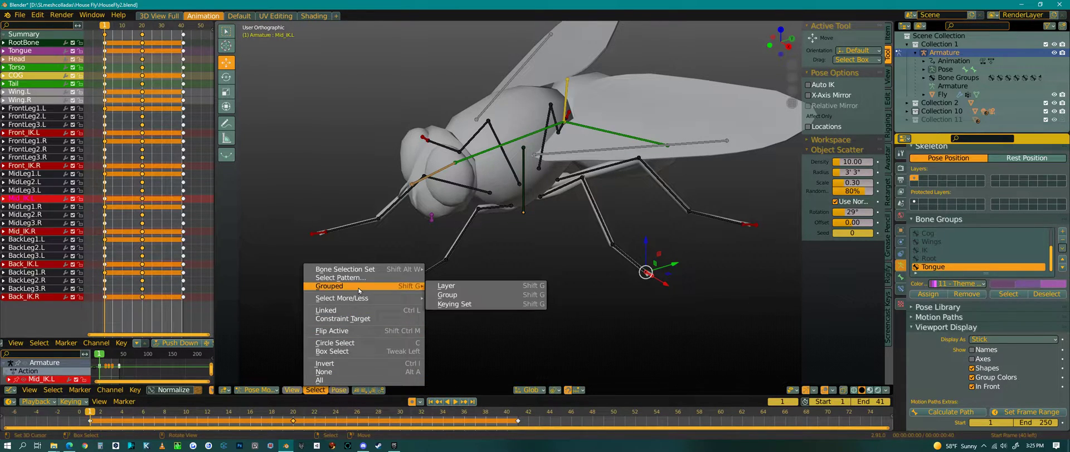
{"action": "mouse_move", "coordinate": [461, 303]}
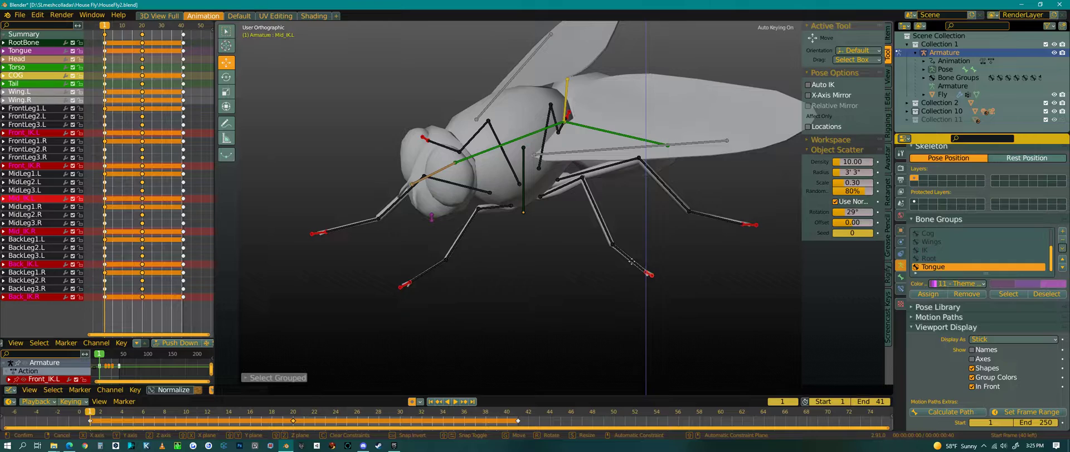
{"action": "left_click", "coordinate": [650, 273]}
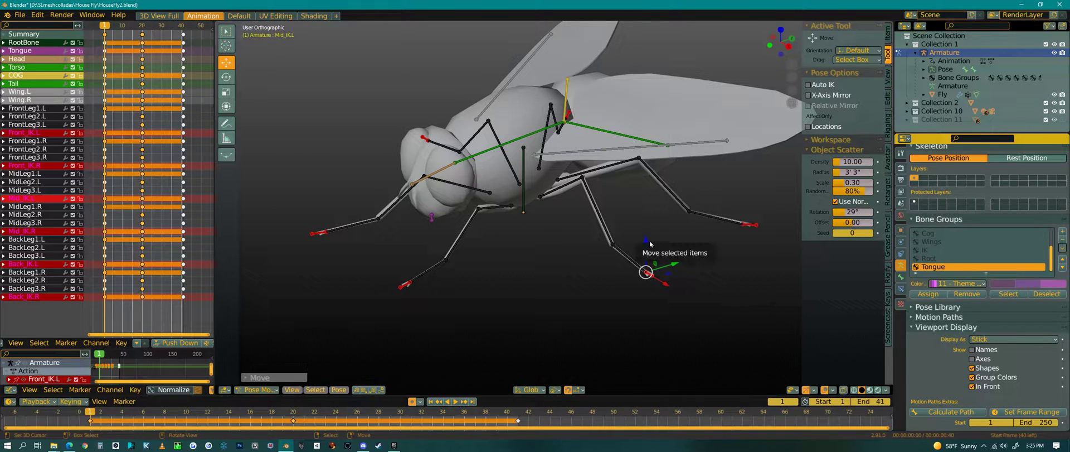
{"action": "key", "text": "KP_3"}
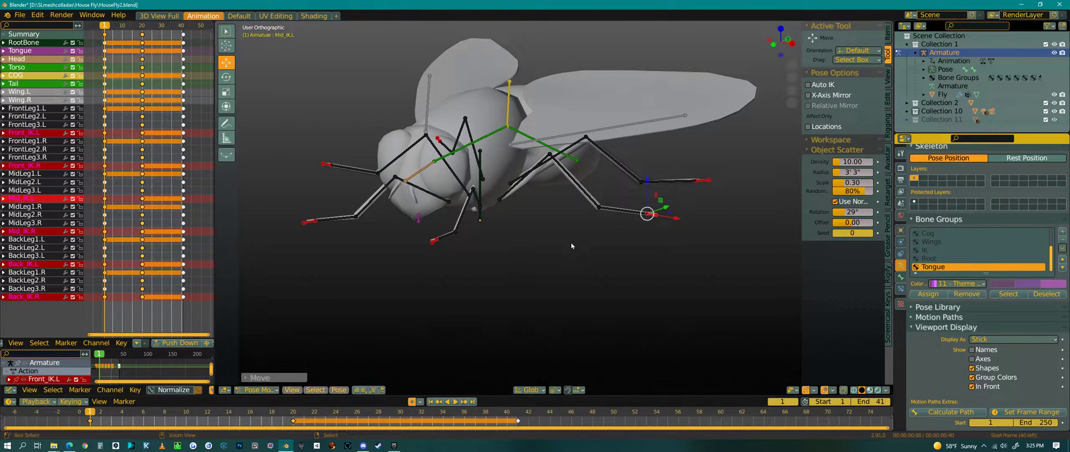
{"action": "left_click_drag", "start_coordinate": [647, 213], "coordinate": [647, 238]}
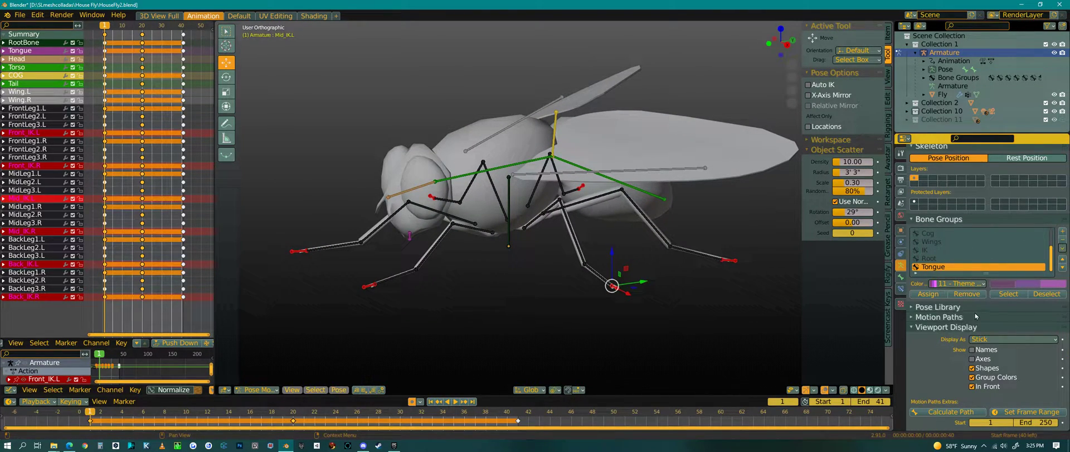
{"action": "mouse_move", "coordinate": [948, 233]}
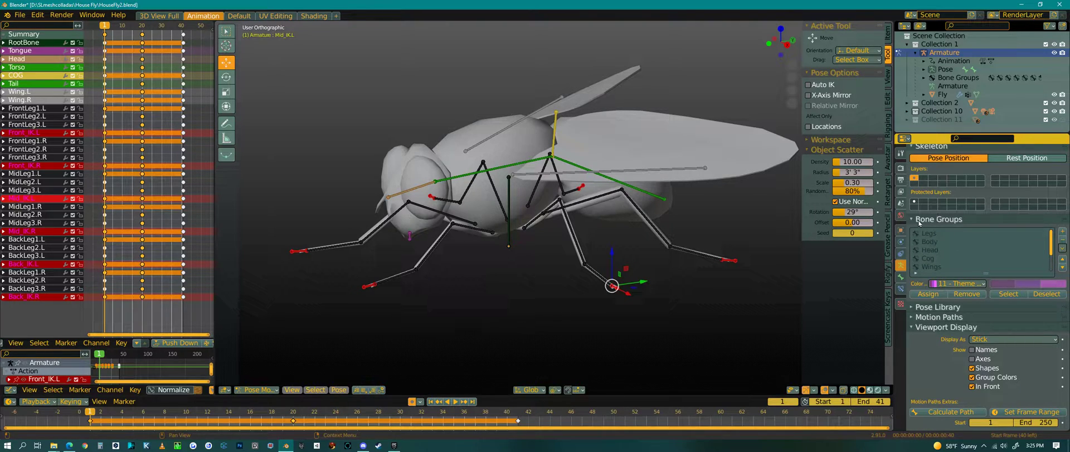
{"action": "mouse_move", "coordinate": [913, 222]}
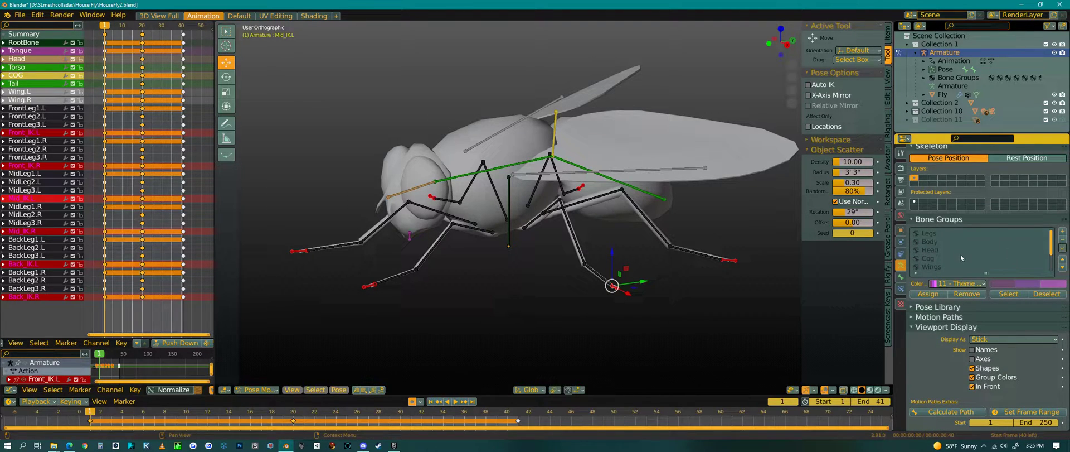
{"action": "mouse_move", "coordinate": [928, 293]}
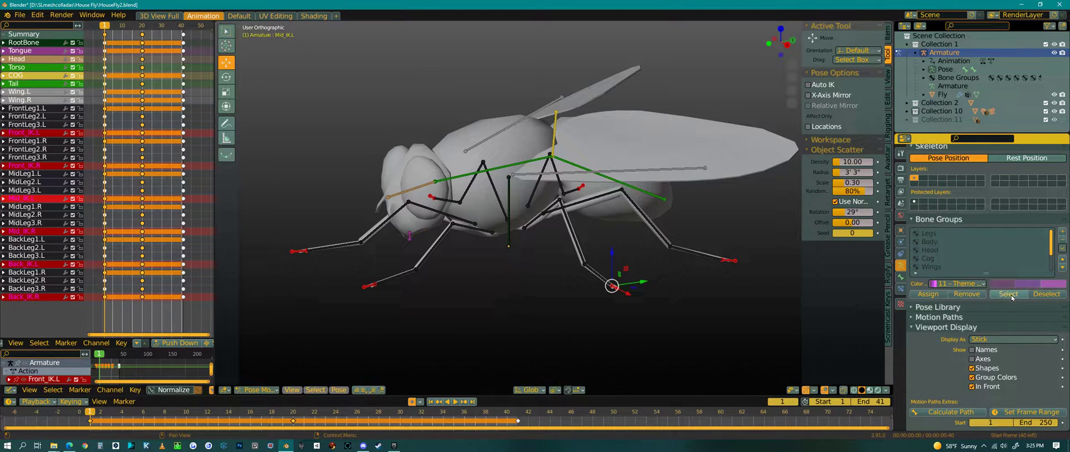
{"action": "left_click", "coordinate": [931, 267]}
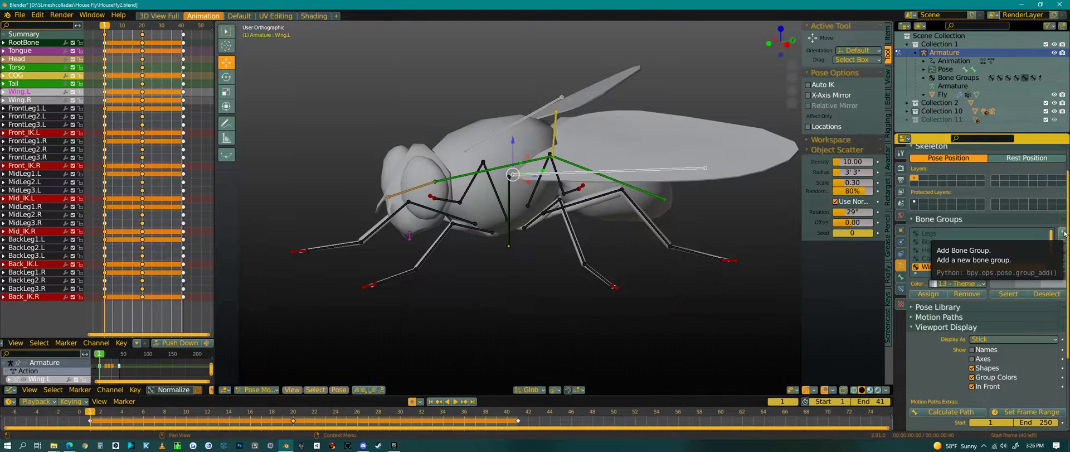
Add a bone group named Front holding the selected front leg bones and select its members.
{"action": "left_click", "coordinate": [1061, 231]}
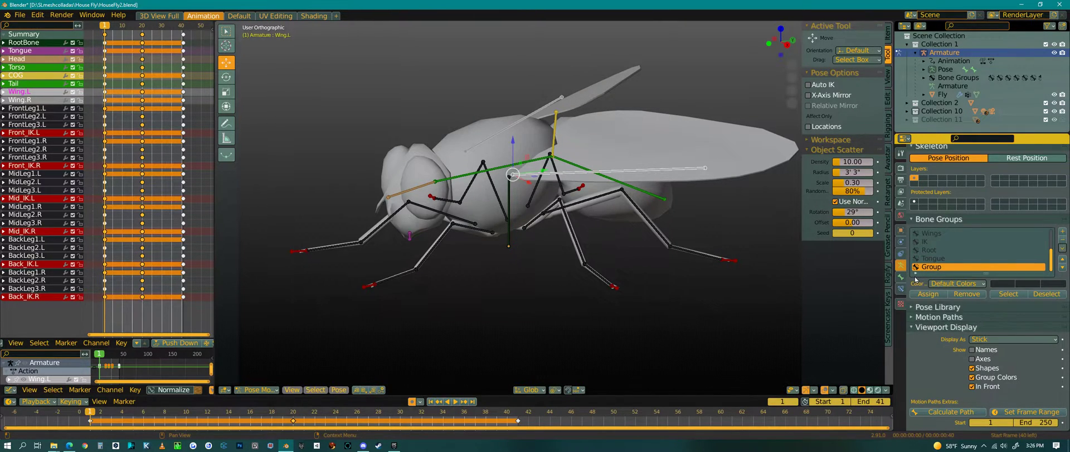
{"action": "mouse_move", "coordinate": [946, 266]}
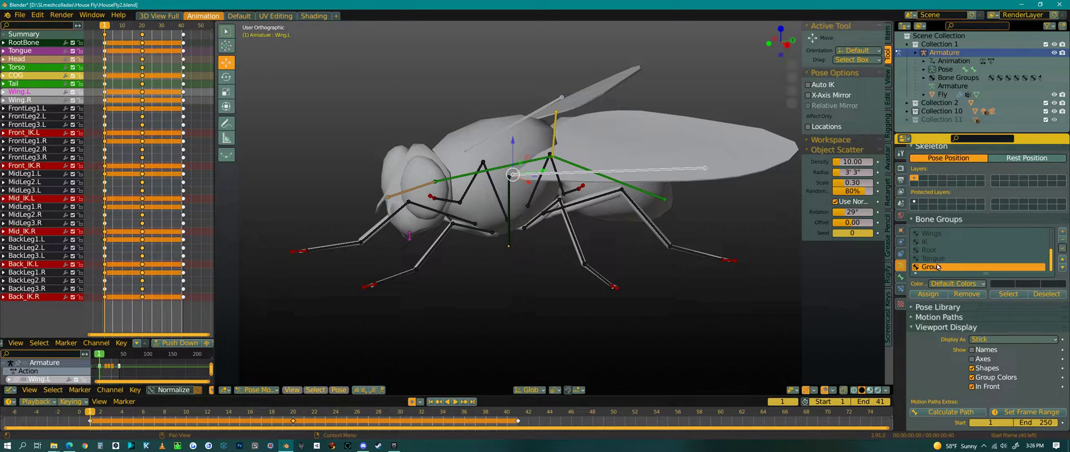
{"action": "mouse_move", "coordinate": [938, 267]}
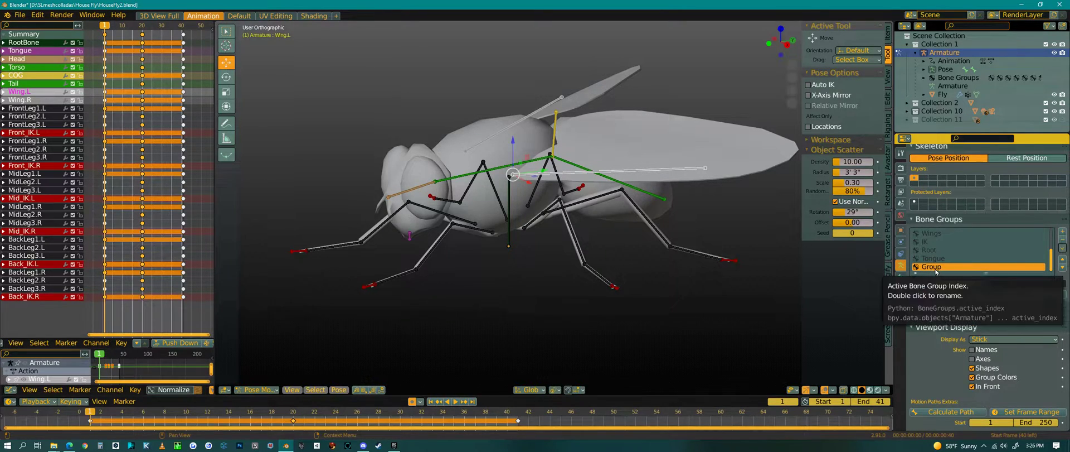
{"action": "mouse_move", "coordinate": [638, 313]}
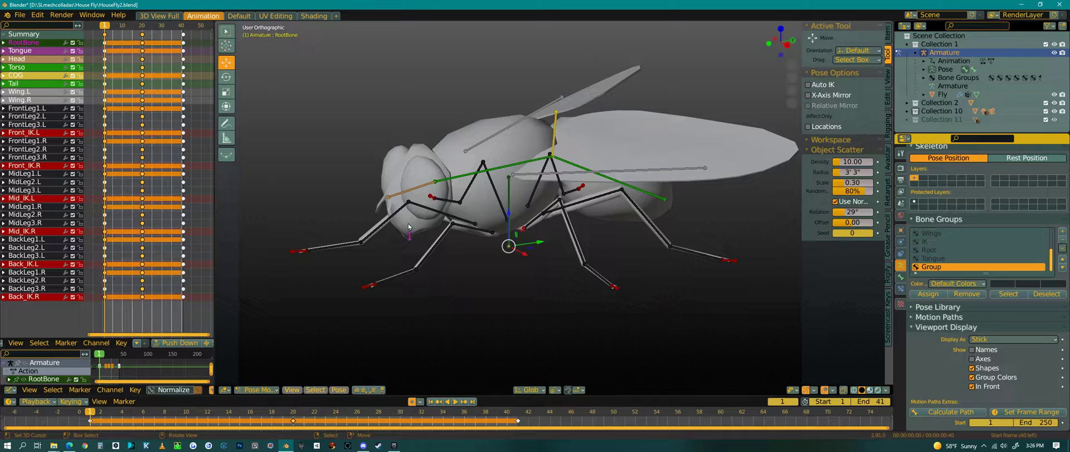
{"action": "left_click", "coordinate": [450, 231]}
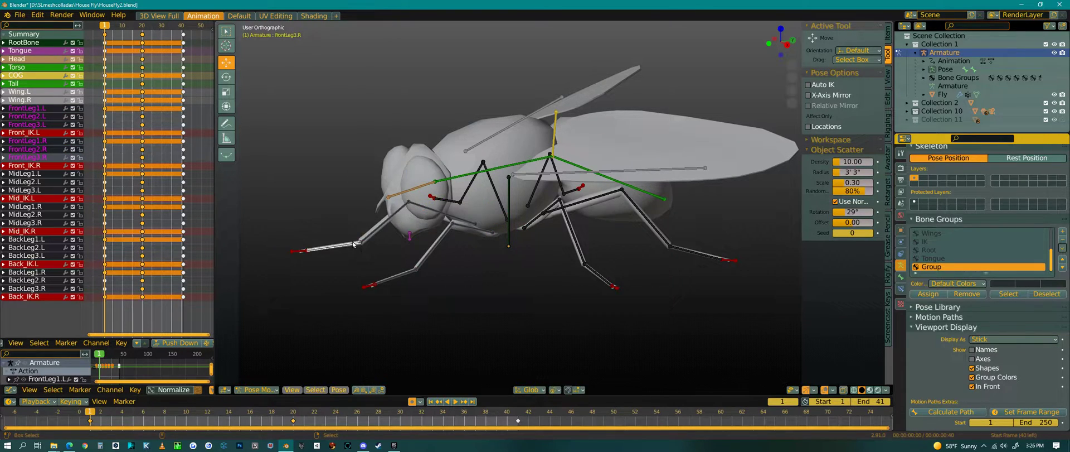
{"action": "left_click", "coordinate": [359, 243]}
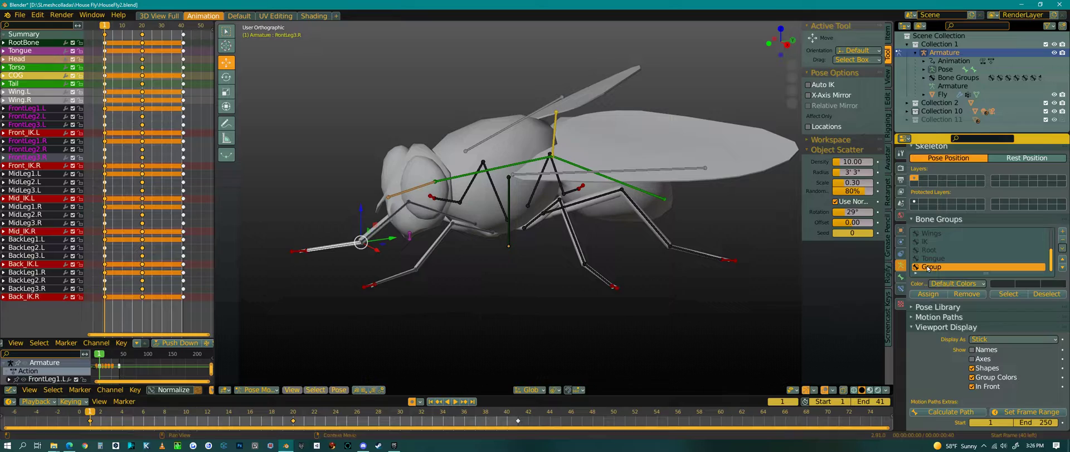
{"action": "double_click", "coordinate": [931, 267]}
{"action": "type", "text": "Front"}
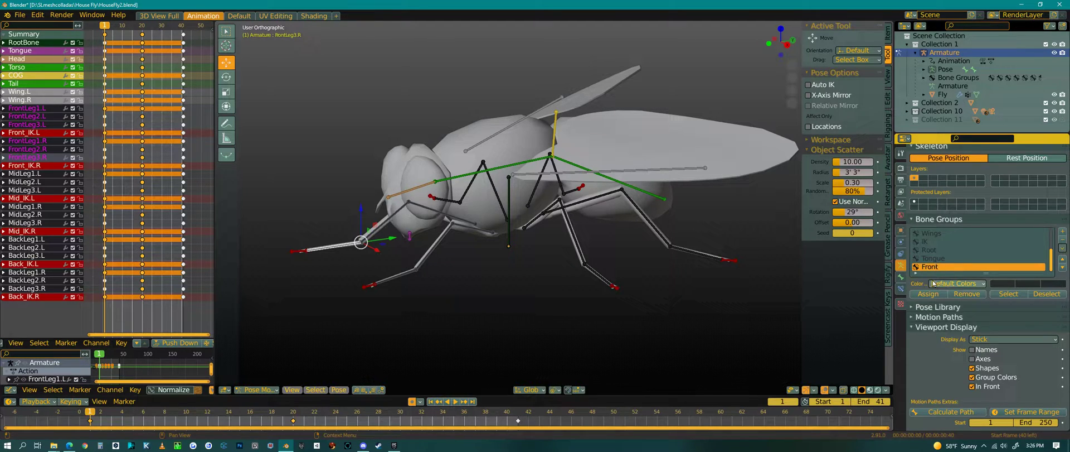
{"action": "left_click", "coordinate": [927, 293]}
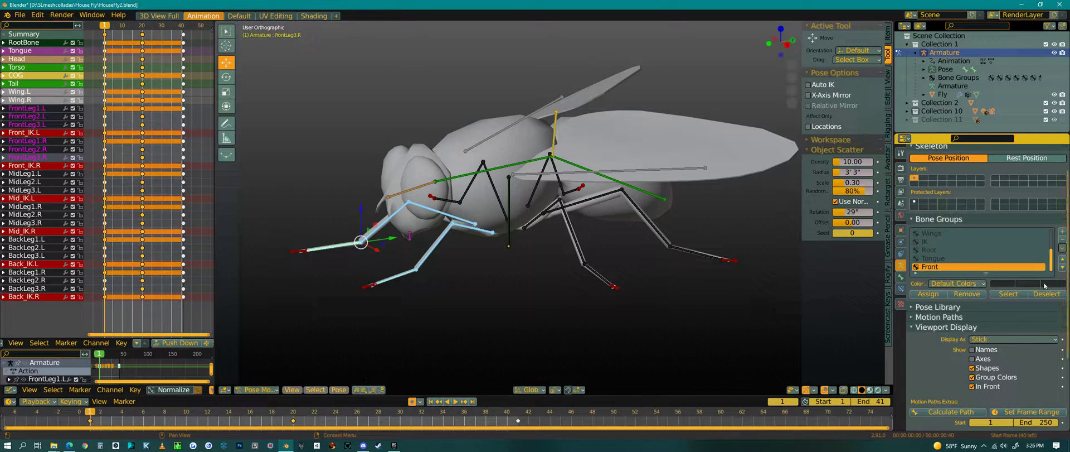
Try the orange 02 theme colour set on Front, then settle on 14 - Theme Color Set.
{"action": "left_click", "coordinate": [957, 284]}
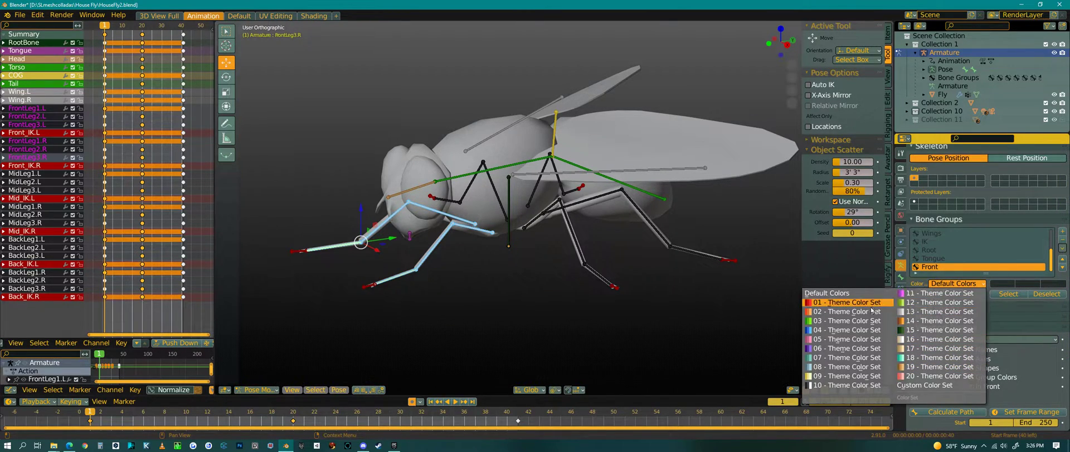
{"action": "left_click", "coordinate": [848, 311]}
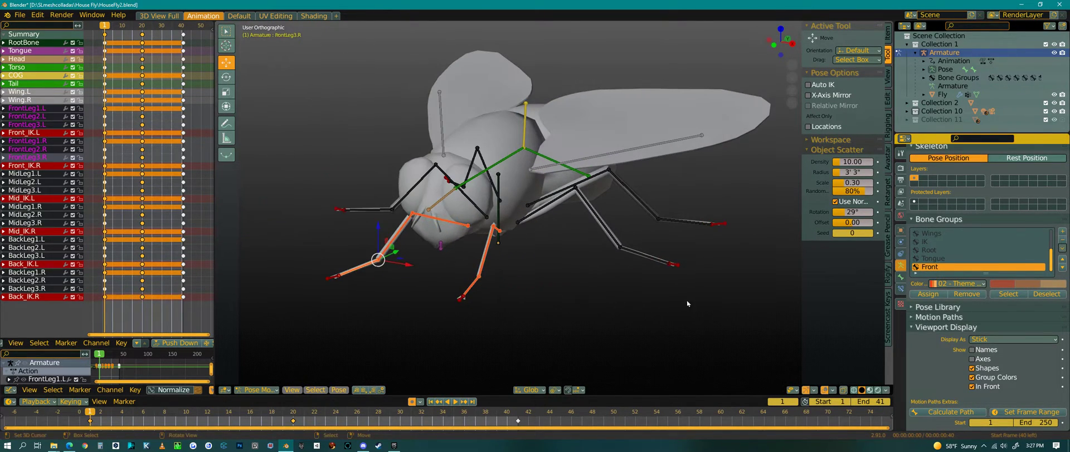
{"action": "left_click", "coordinate": [956, 283]}
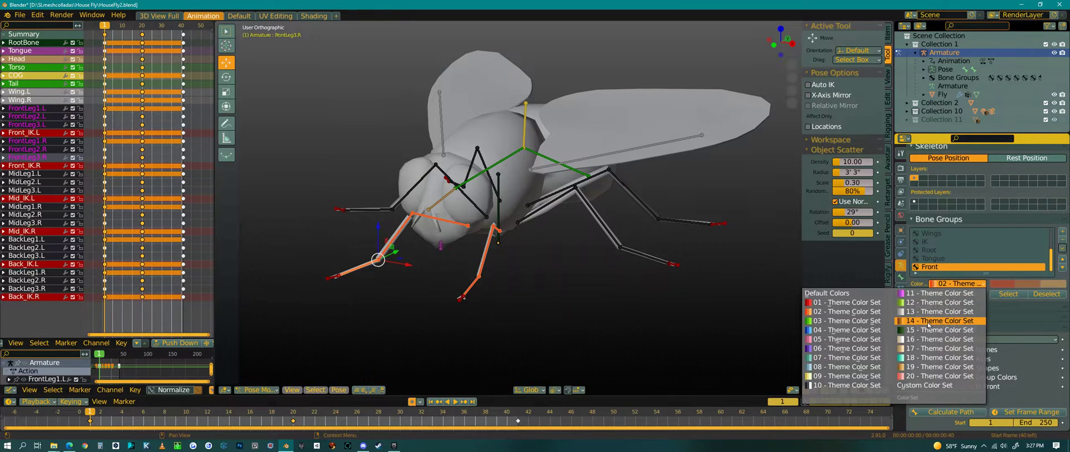
{"action": "left_click", "coordinate": [940, 320]}
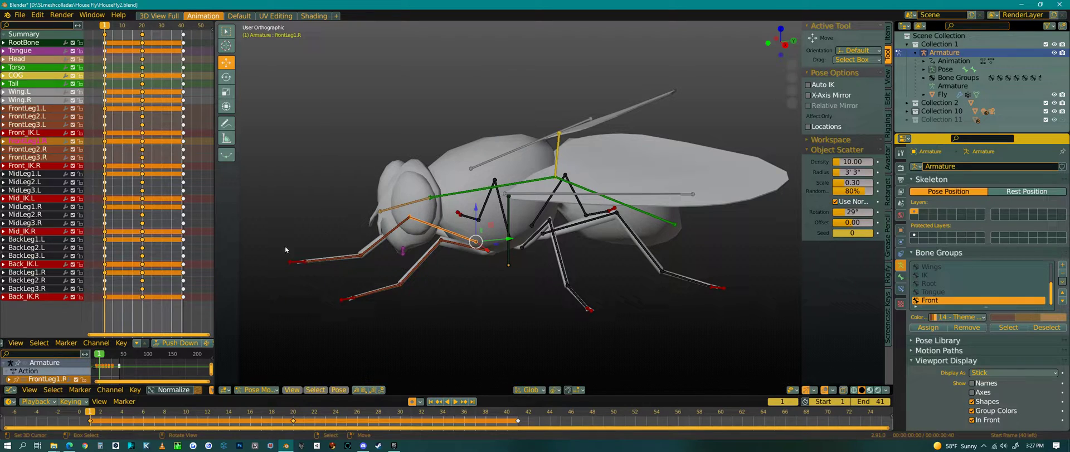
{"action": "mouse_move", "coordinate": [565, 319]}
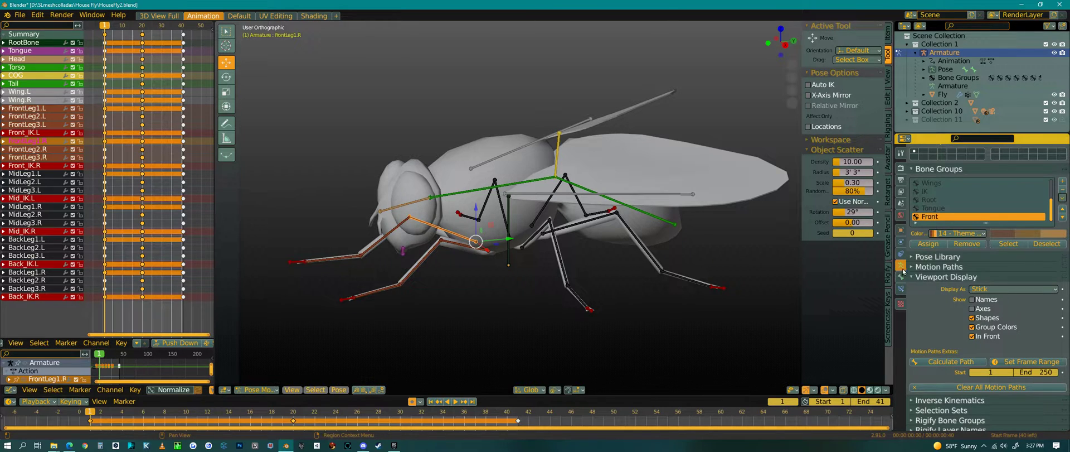
{"action": "mouse_move", "coordinate": [901, 265]}
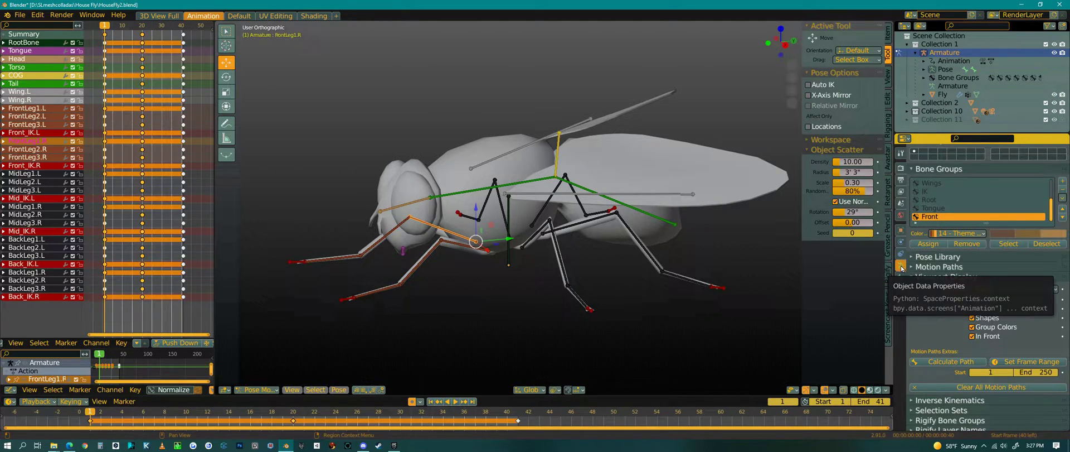
{"action": "left_click", "coordinate": [945, 276]}
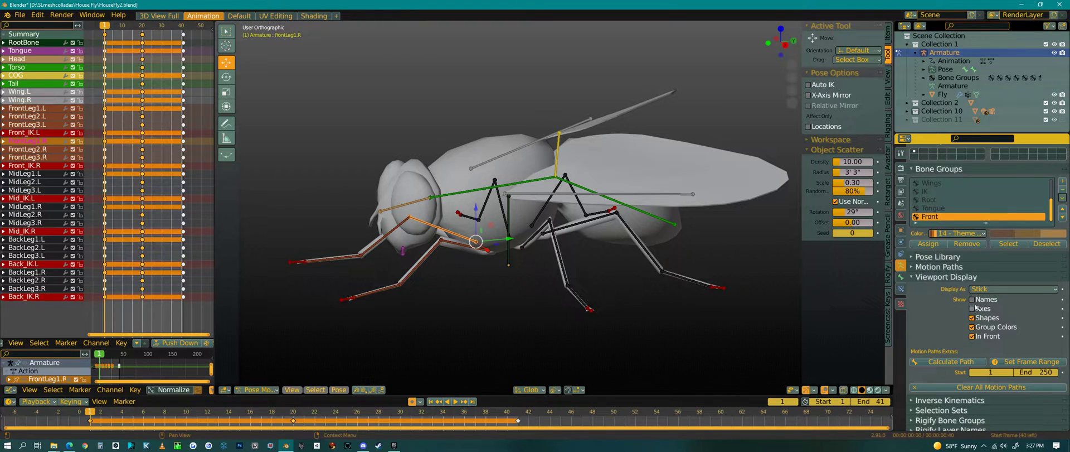
{"action": "left_click", "coordinate": [1013, 289]}
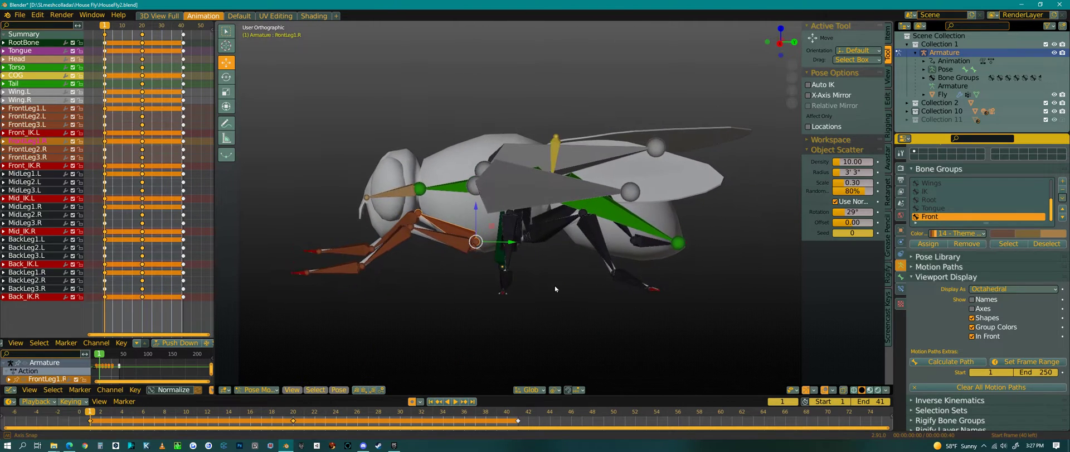
{"action": "left_click_drag", "start_coordinate": [555, 289], "coordinate": [632, 332]}
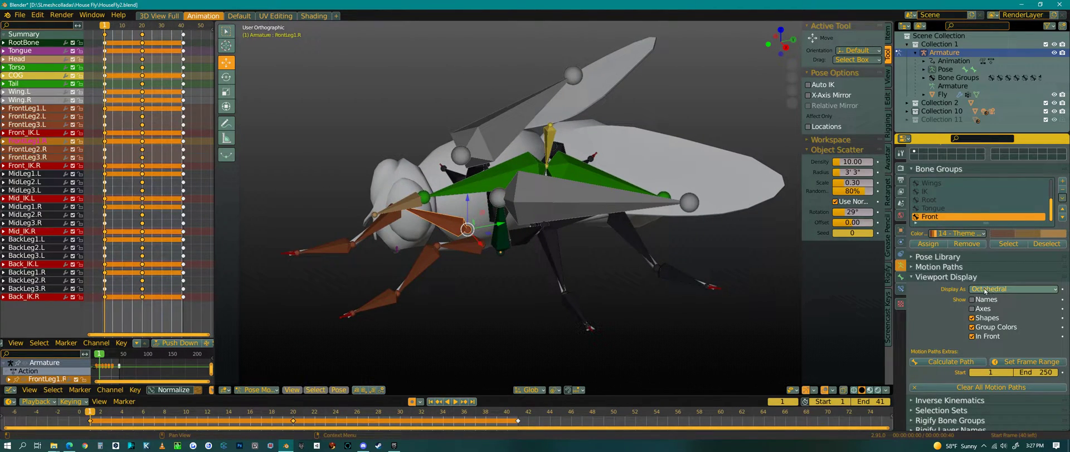
{"action": "mouse_move", "coordinate": [1013, 288]}
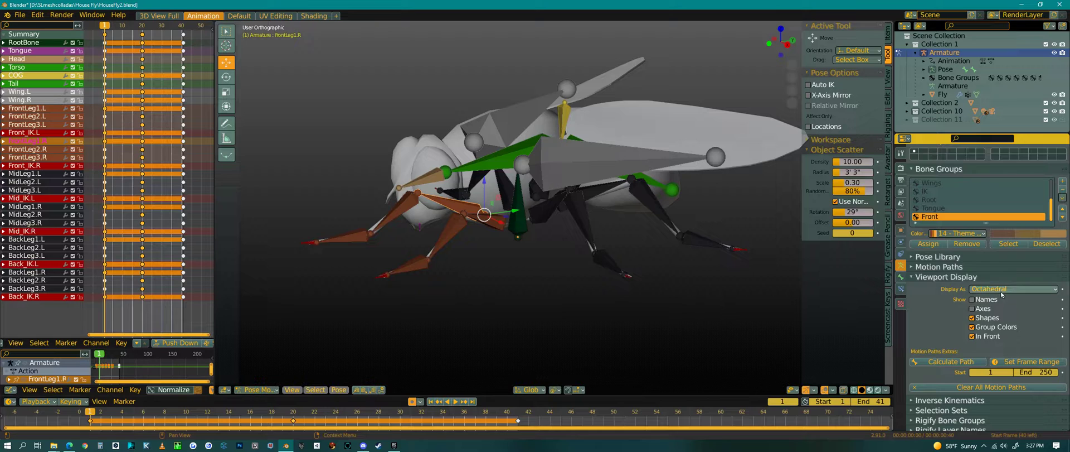
{"action": "left_click", "coordinate": [1014, 288]}
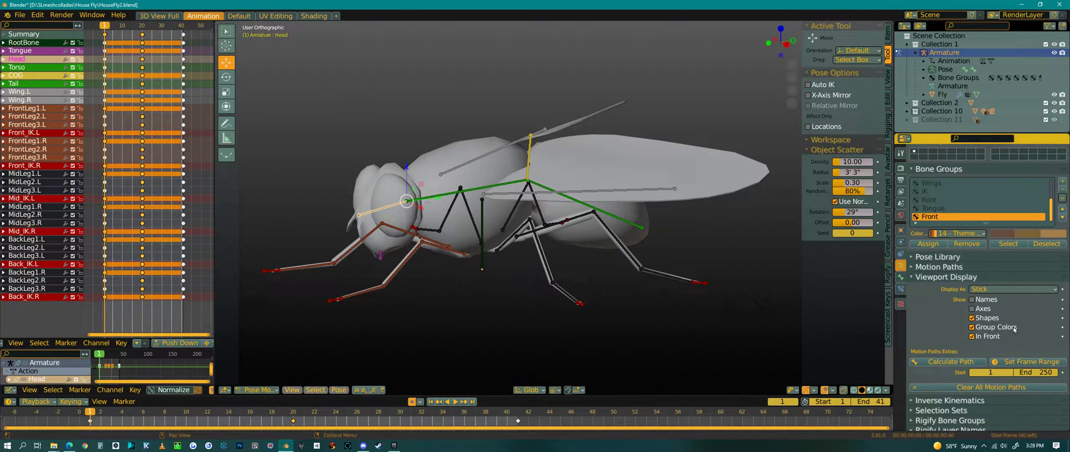
{"action": "mouse_move", "coordinate": [1041, 234]}
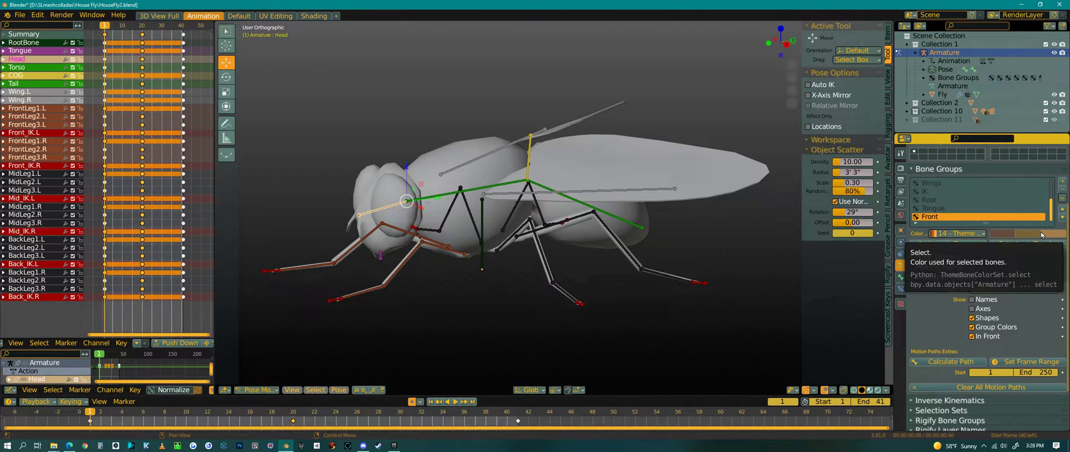
{"action": "mouse_move", "coordinate": [1035, 233]}
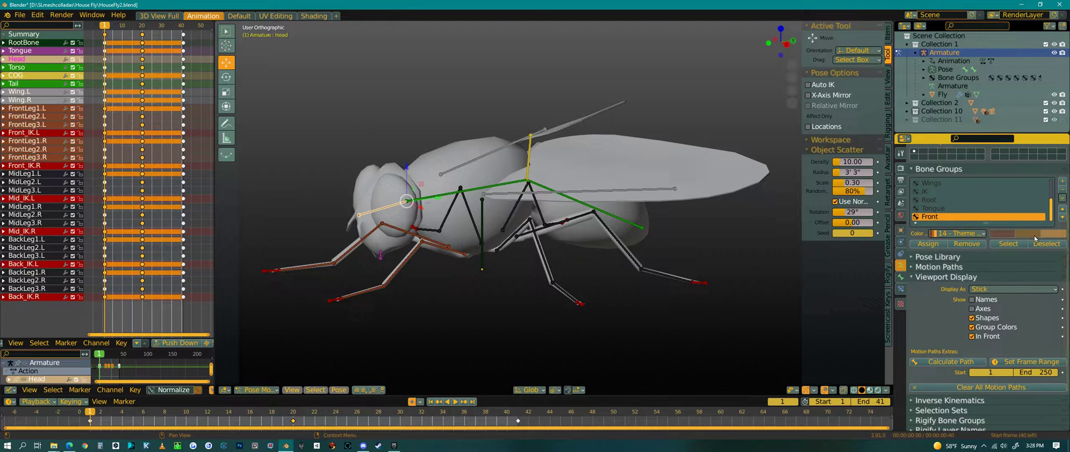
Check Front's colour set list unchanged, then reach Edit > Preferences to open the Preferences window.
{"action": "left_click", "coordinate": [959, 233]}
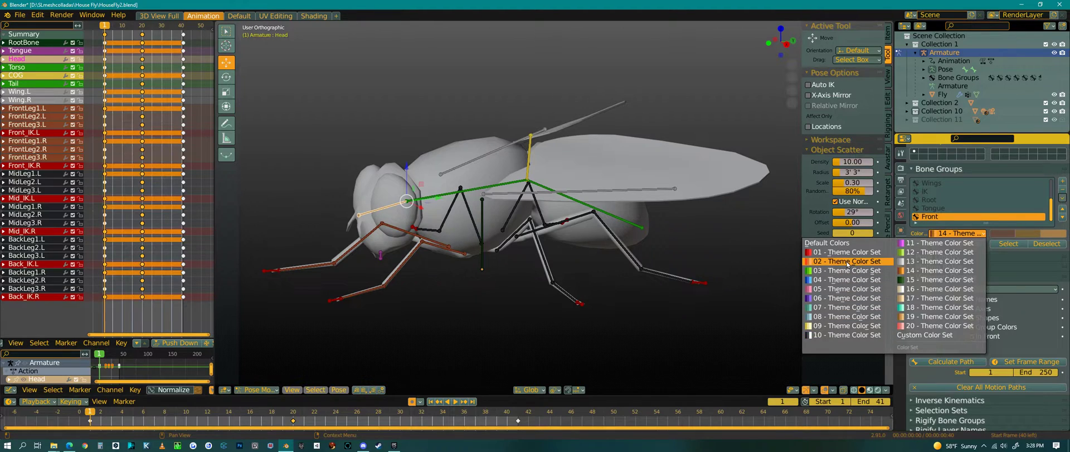
{"action": "left_click", "coordinate": [846, 261]}
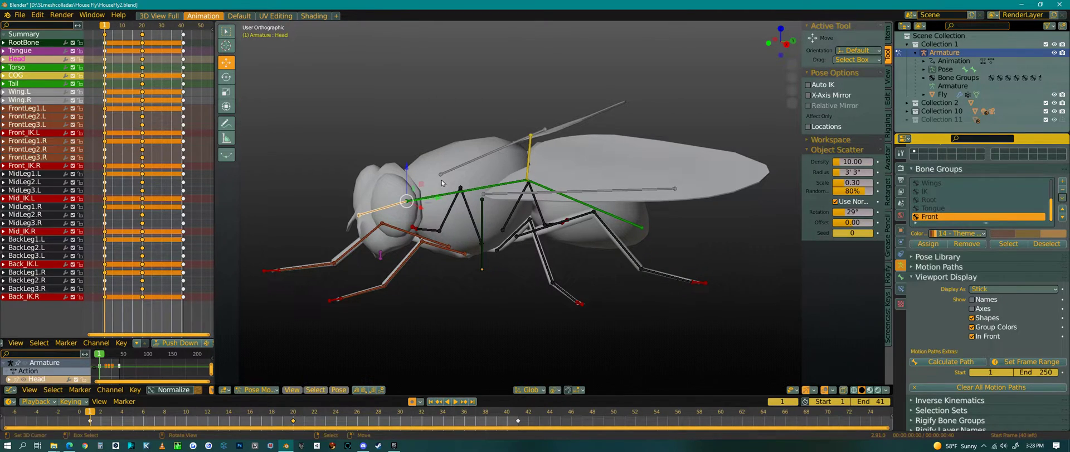
{"action": "left_click", "coordinate": [24, 14]}
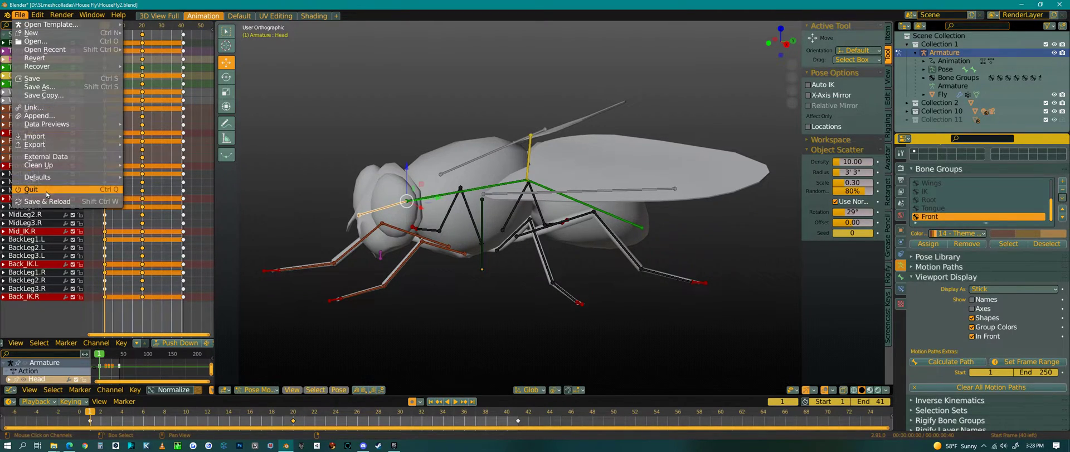
{"action": "left_click", "coordinate": [38, 14]}
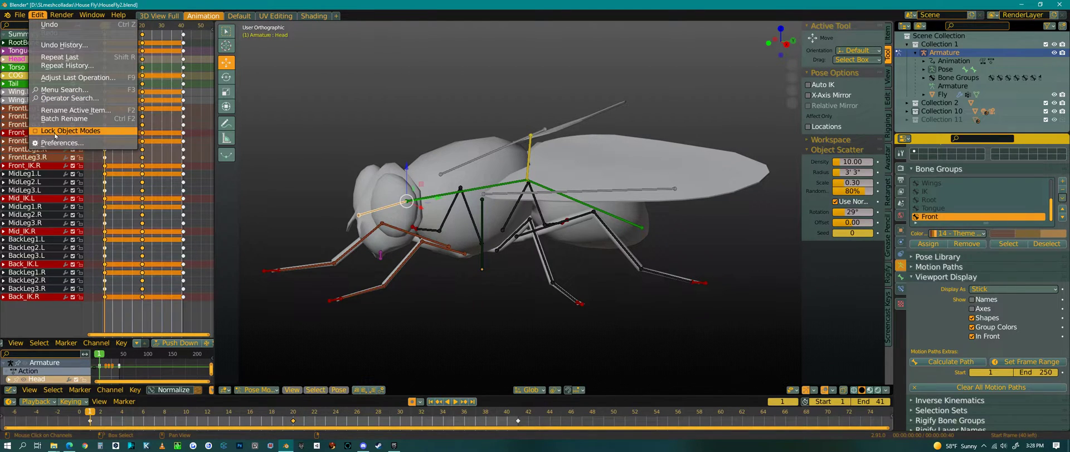
{"action": "left_click", "coordinate": [62, 143]}
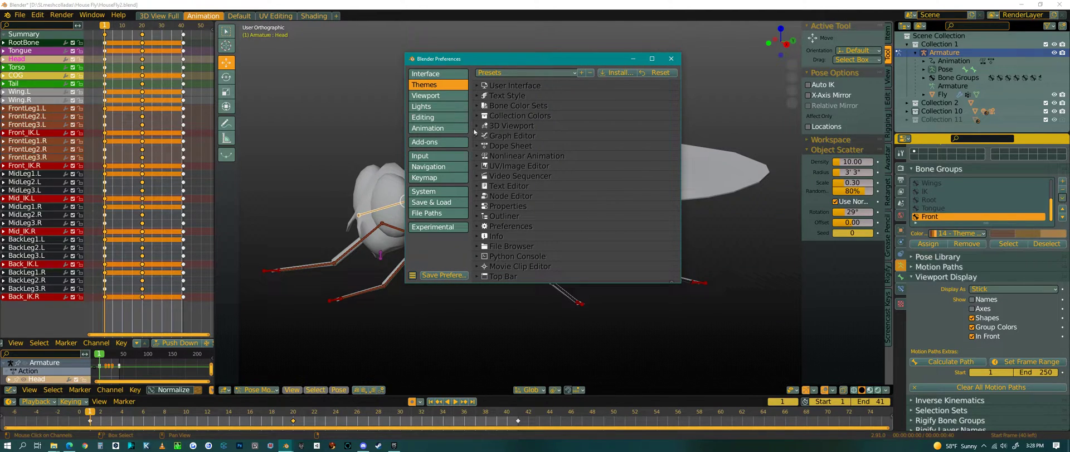
Expand the theme's Bone Color Sets, scroll past set 14, and close Preferences.
{"action": "left_click", "coordinate": [519, 105]}
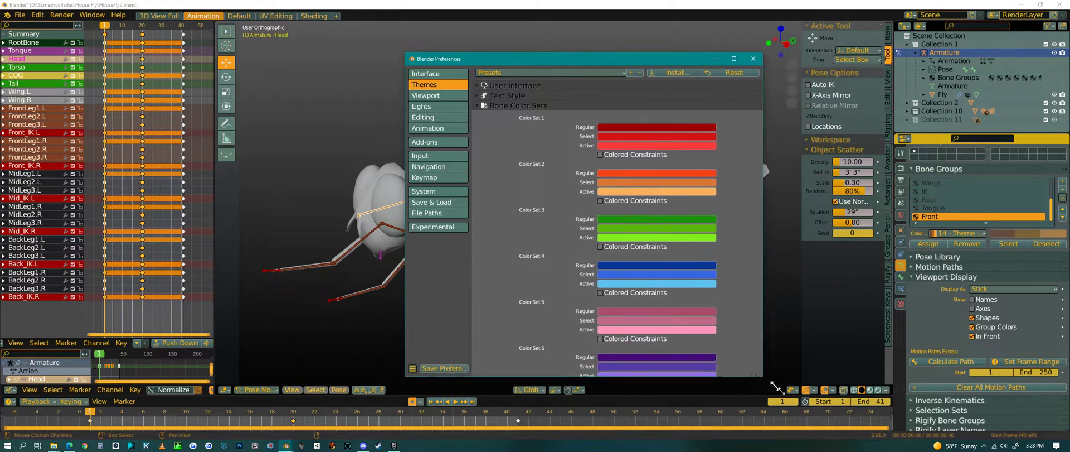
{"action": "scroll", "scroll_direction": "down", "scroll_amount": 3}
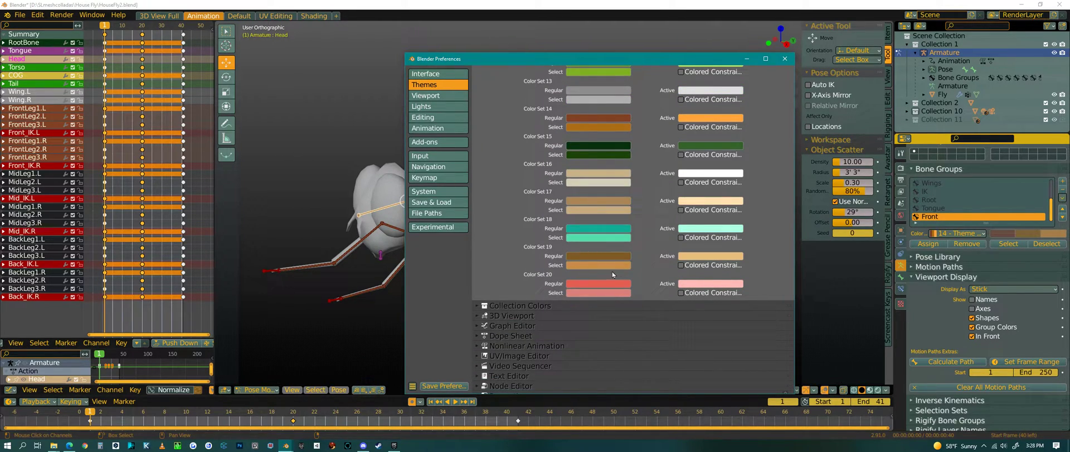
{"action": "left_click", "coordinate": [785, 58]}
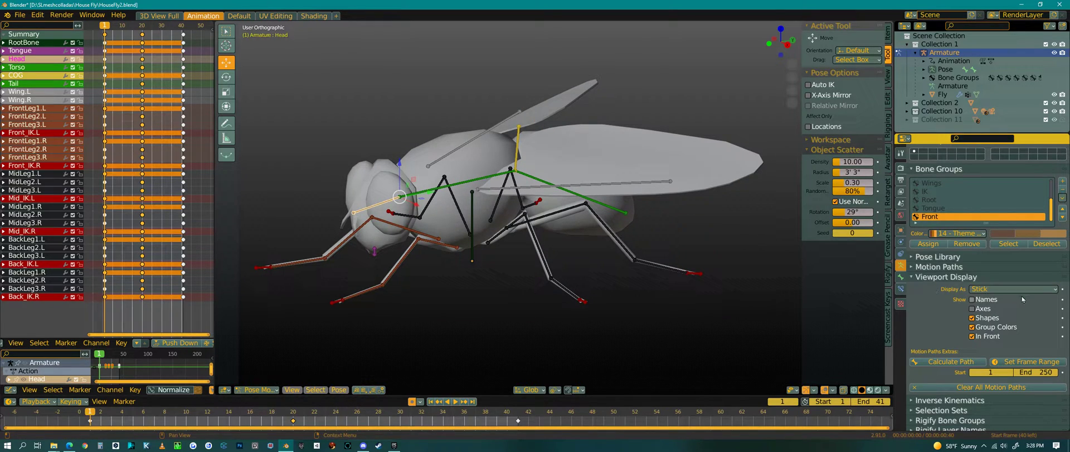
Show the fly in Material Preview with stick bones, face its front, and make Mid_IK.L active.
{"action": "left_click", "coordinate": [1014, 287]}
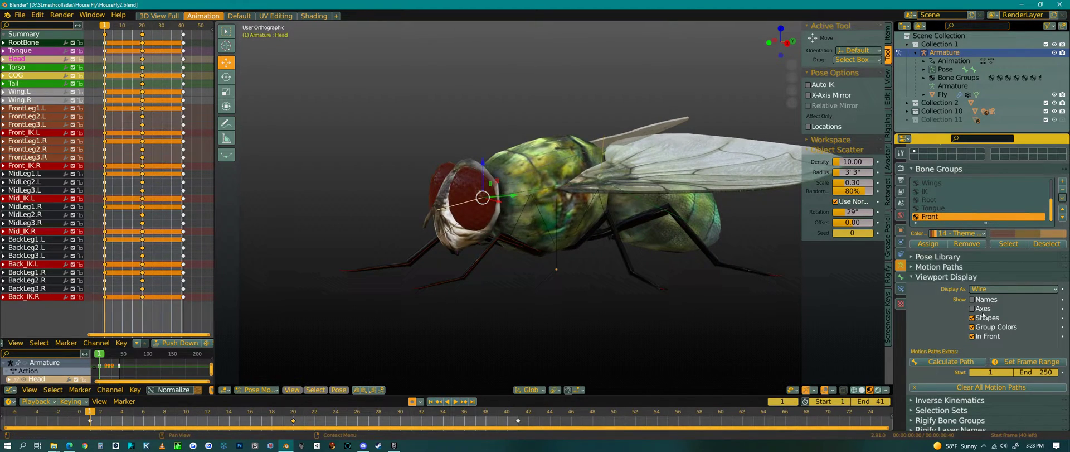
{"action": "left_click", "coordinate": [1011, 289]}
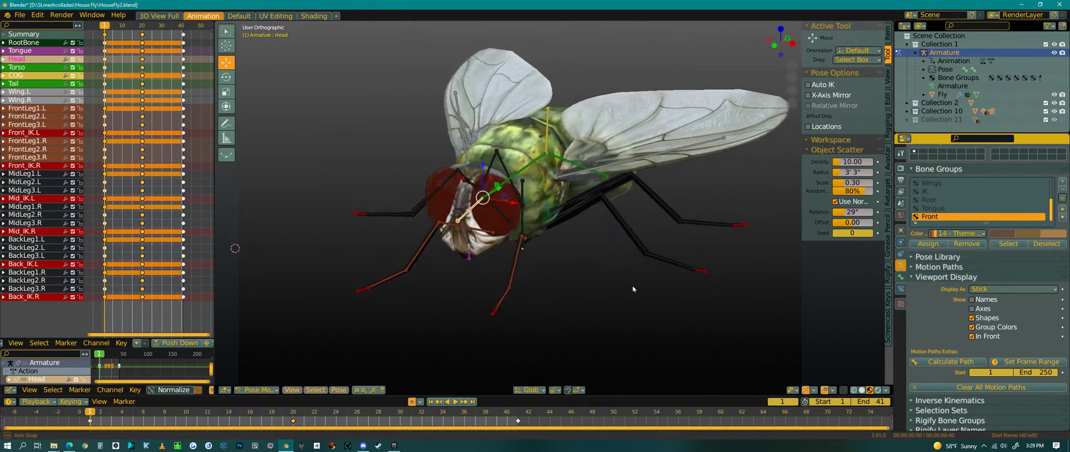
{"action": "left_click_drag", "start_coordinate": [633, 289], "coordinate": [300, 252]}
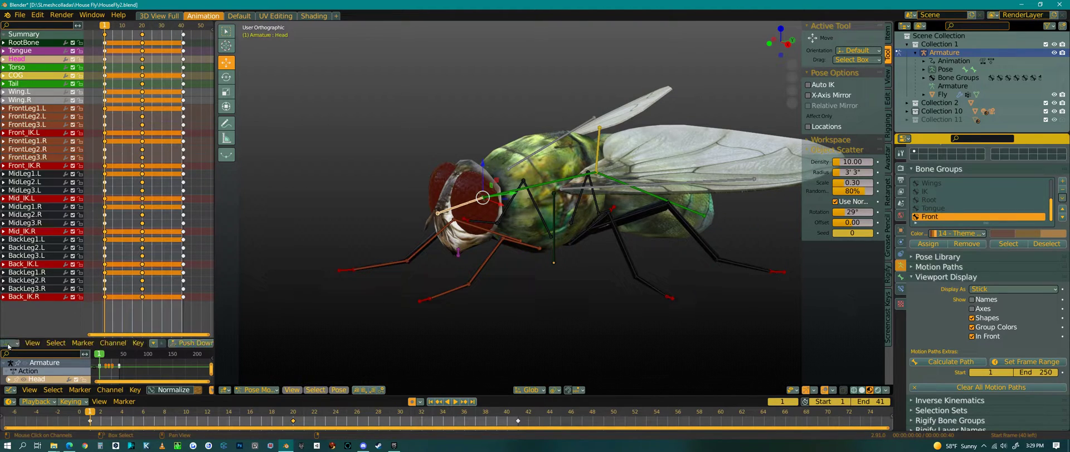
{"action": "left_click", "coordinate": [8, 342]}
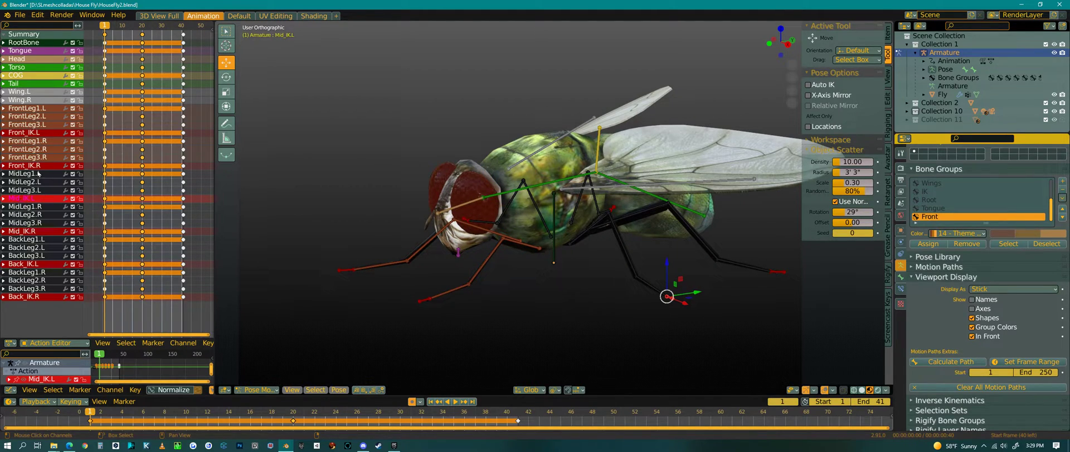
{"action": "left_click", "coordinate": [22, 296]}
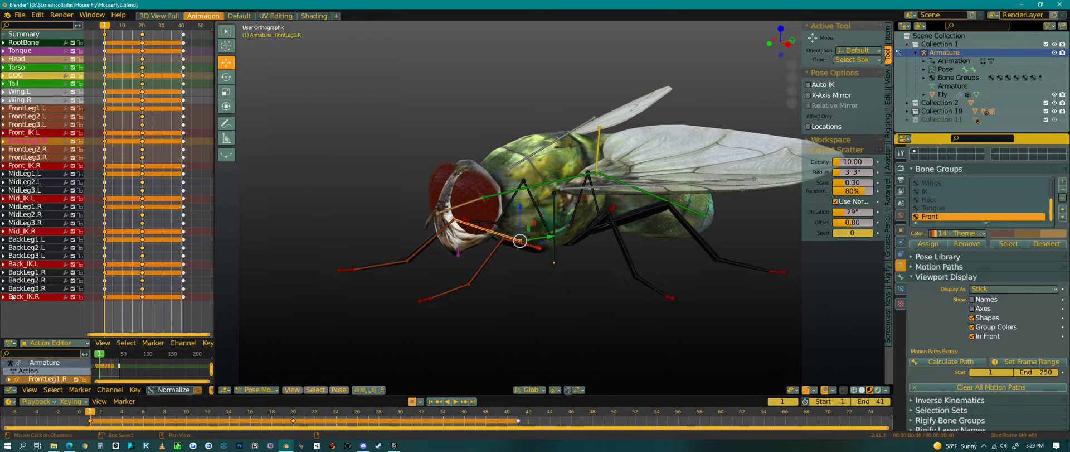
{"action": "left_click", "coordinate": [609, 209]}
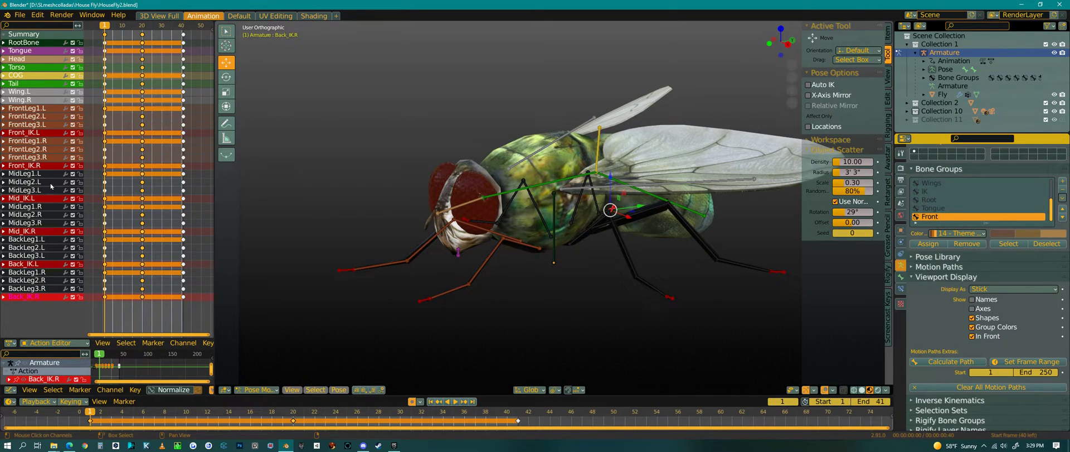
{"action": "mouse_move", "coordinate": [59, 249]}
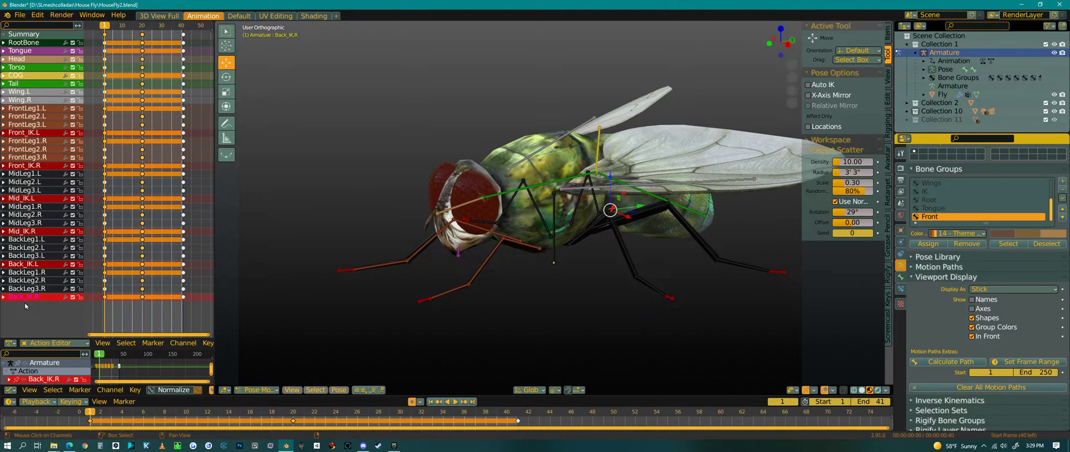
{"action": "mouse_move", "coordinate": [80, 313]}
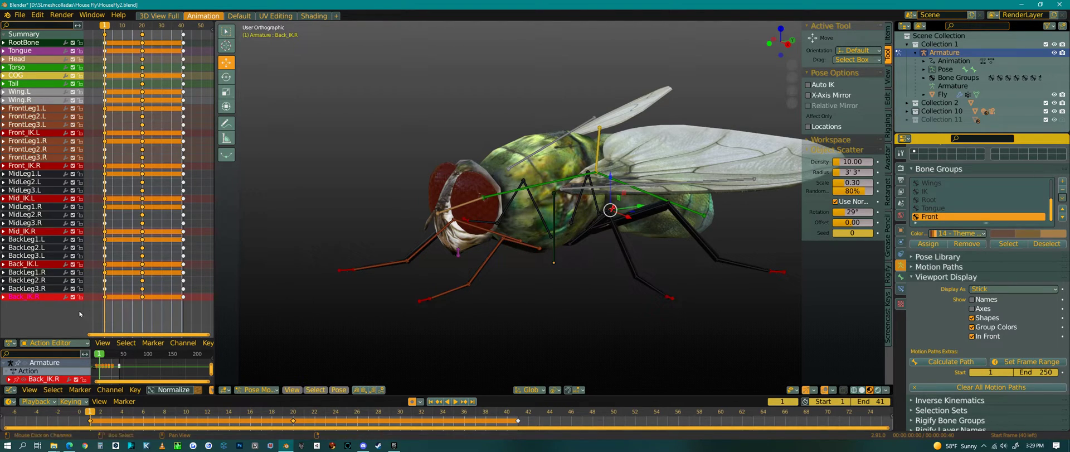